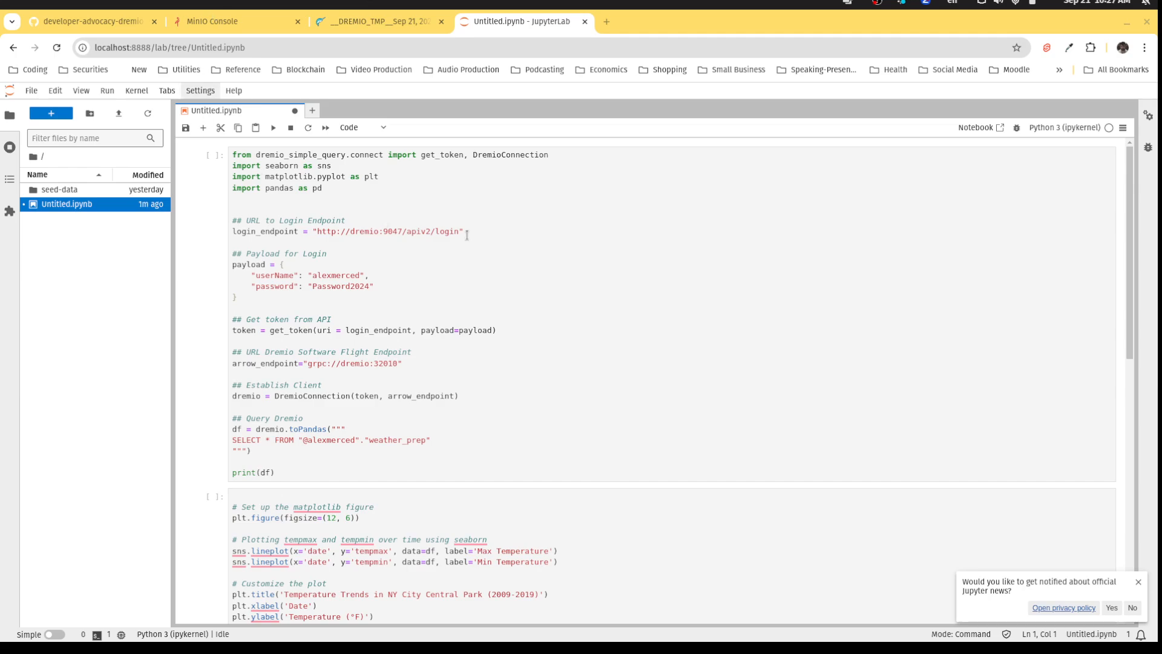
Review the Dremio query cell, highlighting the login and Arrow Flight endpoint lines
click(465, 231)
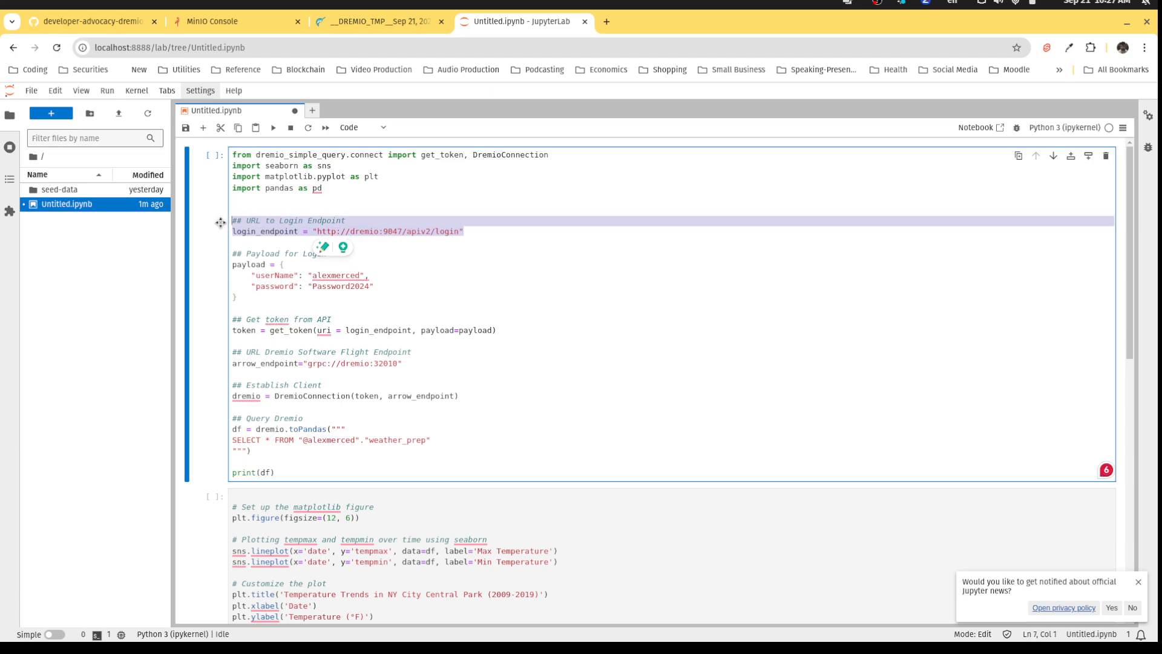
click(266, 302)
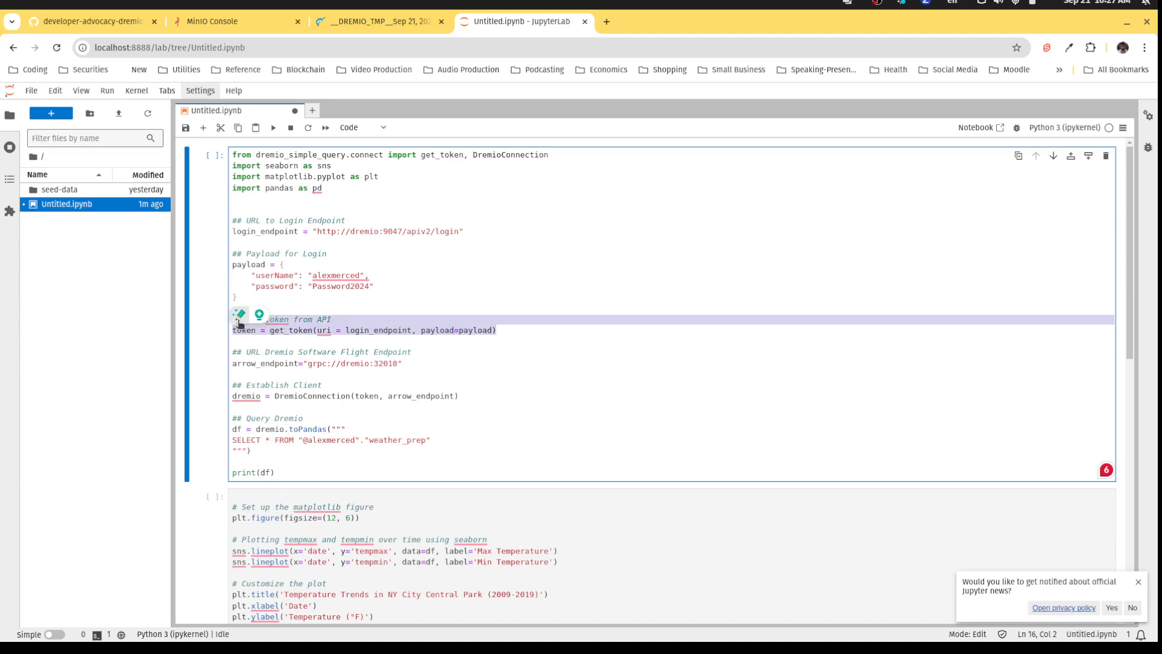
mouse_move(239, 318)
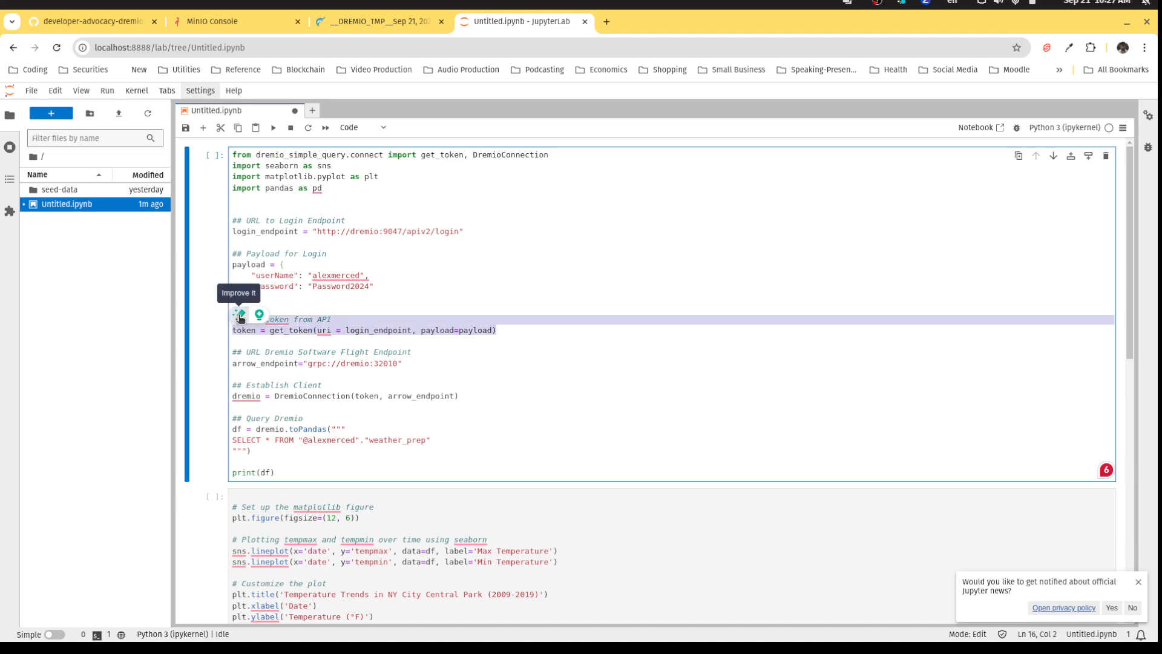
click(404, 364)
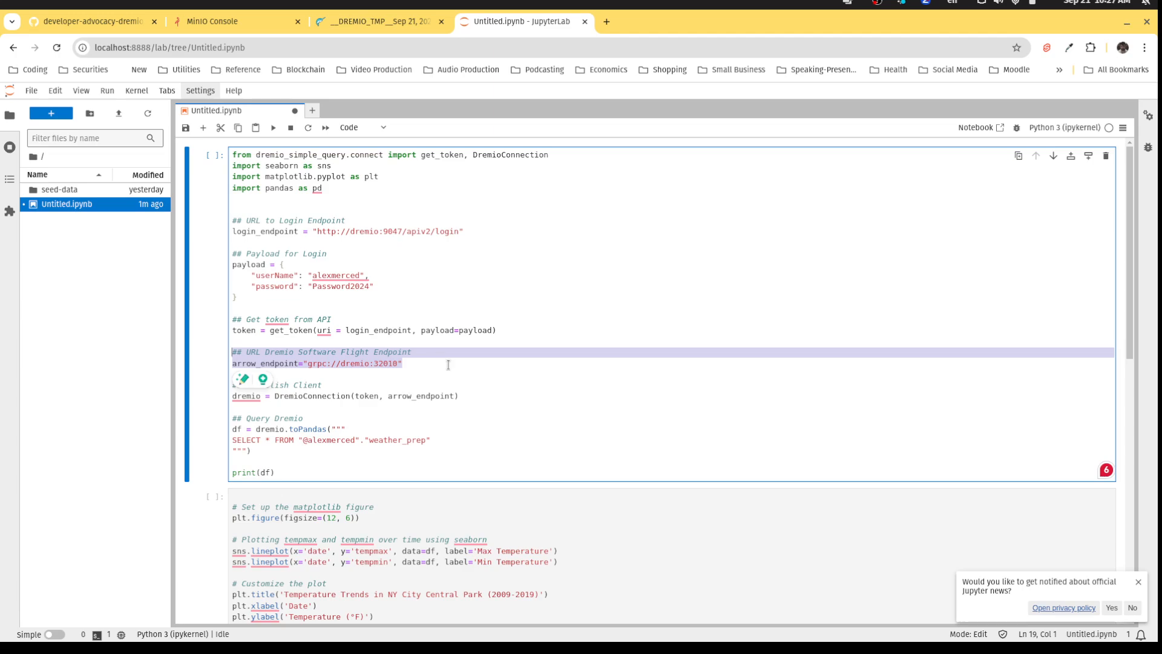
click(460, 394)
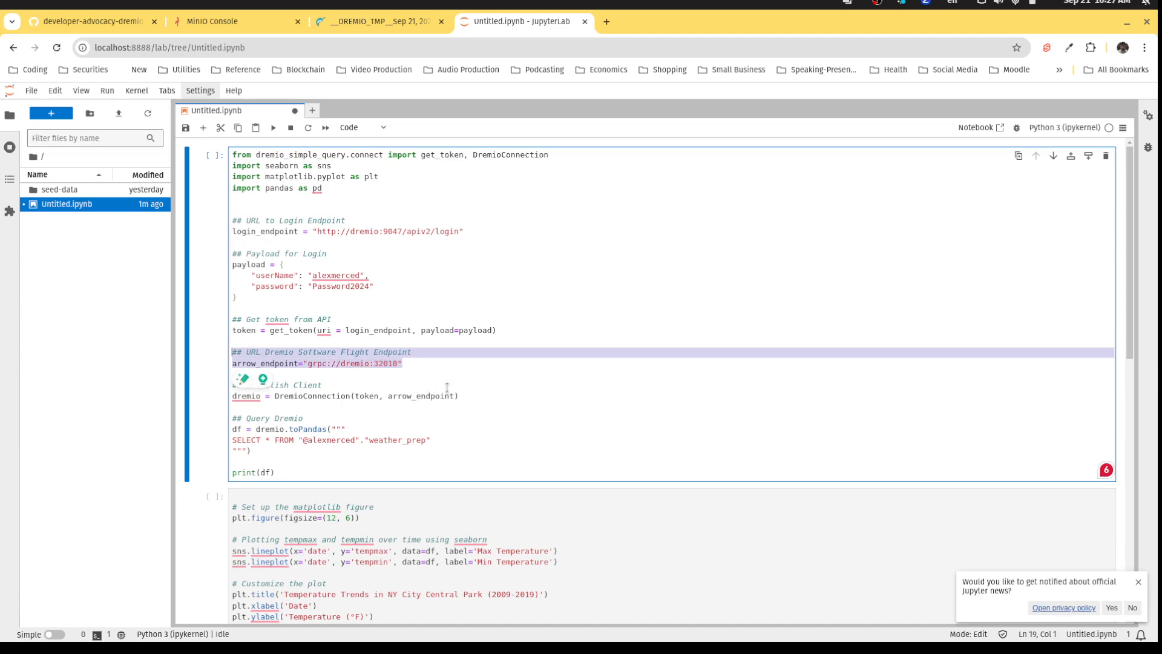
right_click(246, 395)
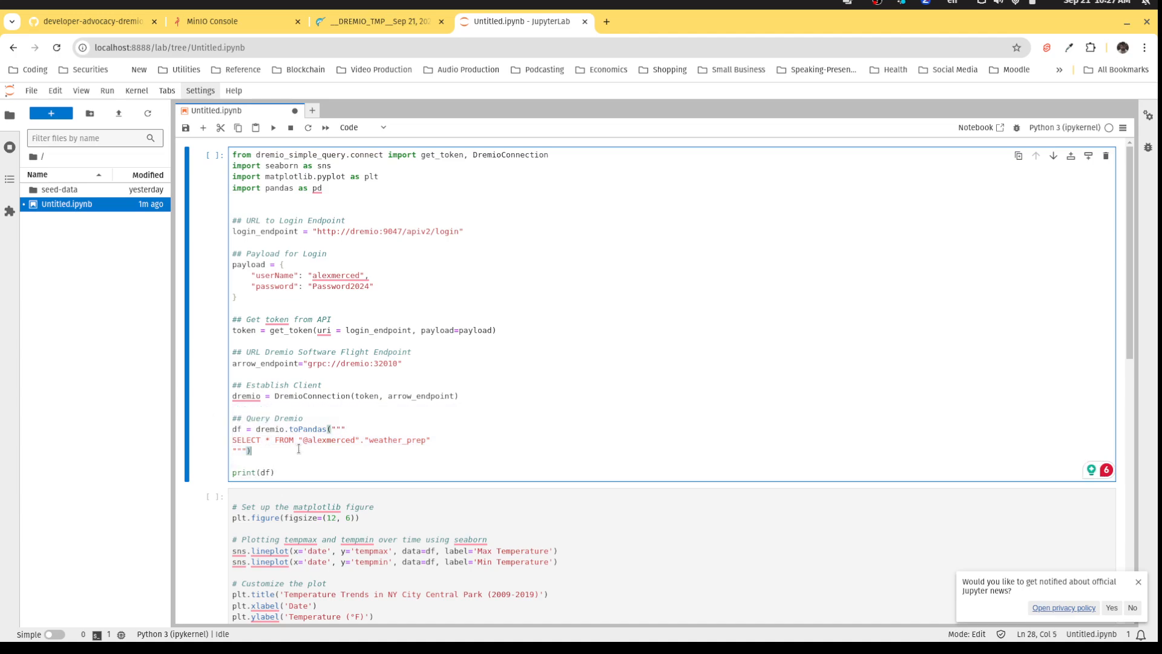
Highlight the toPandas call and save the notebook with Ctrl+S
double_click(306, 428)
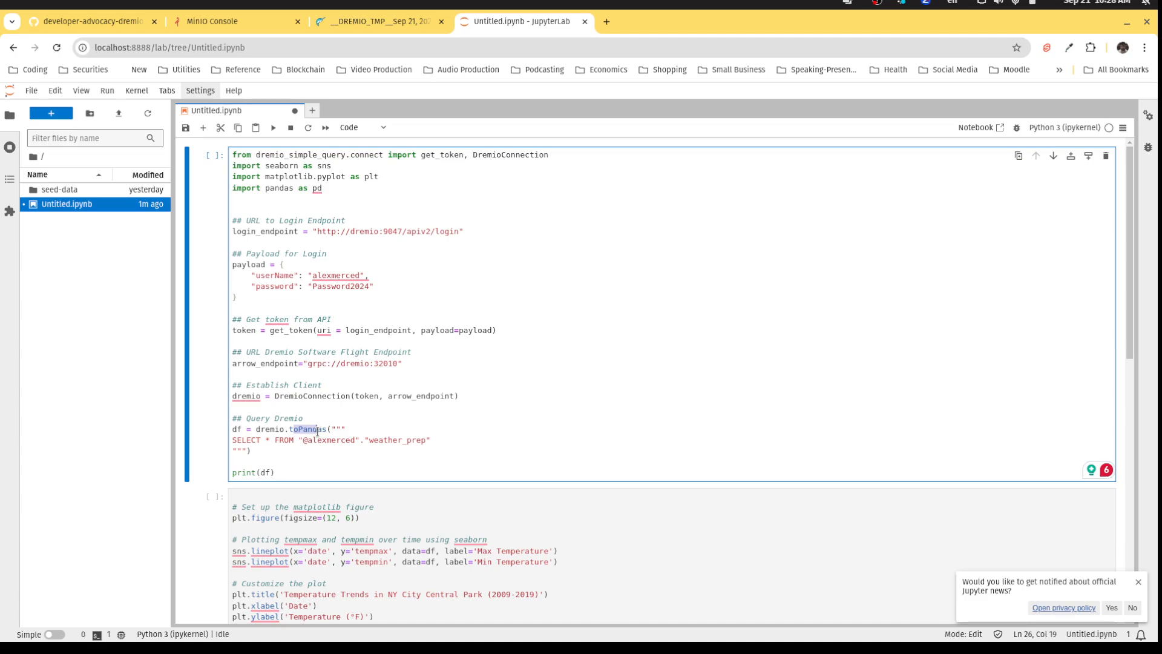
key(ctrl+s)
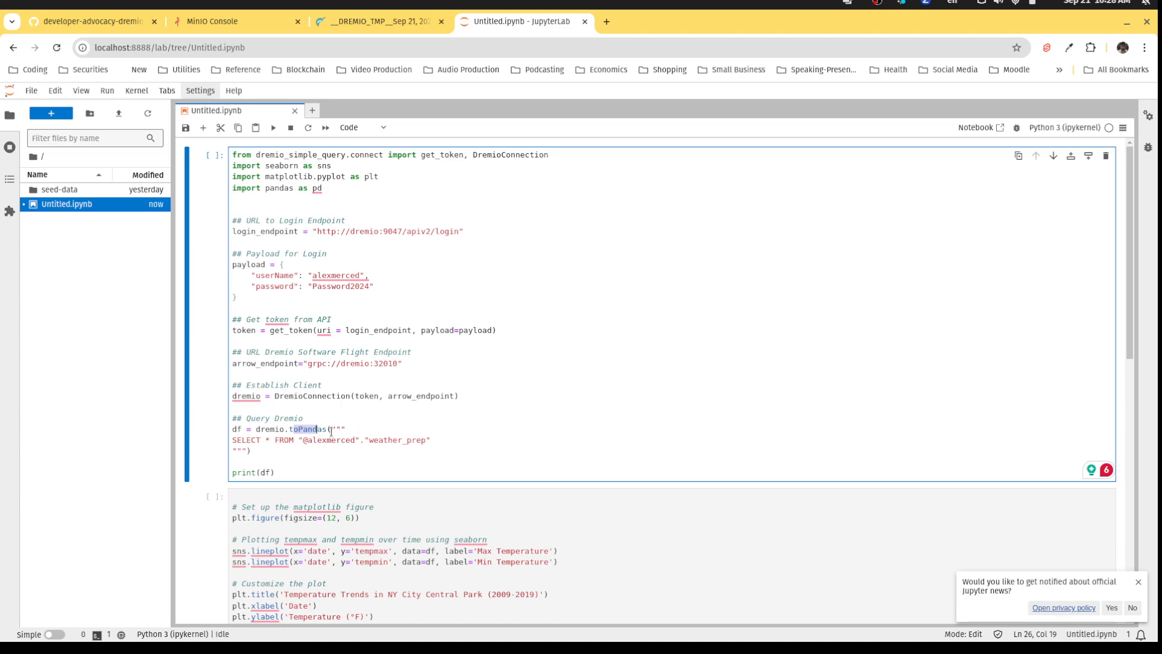
click(331, 461)
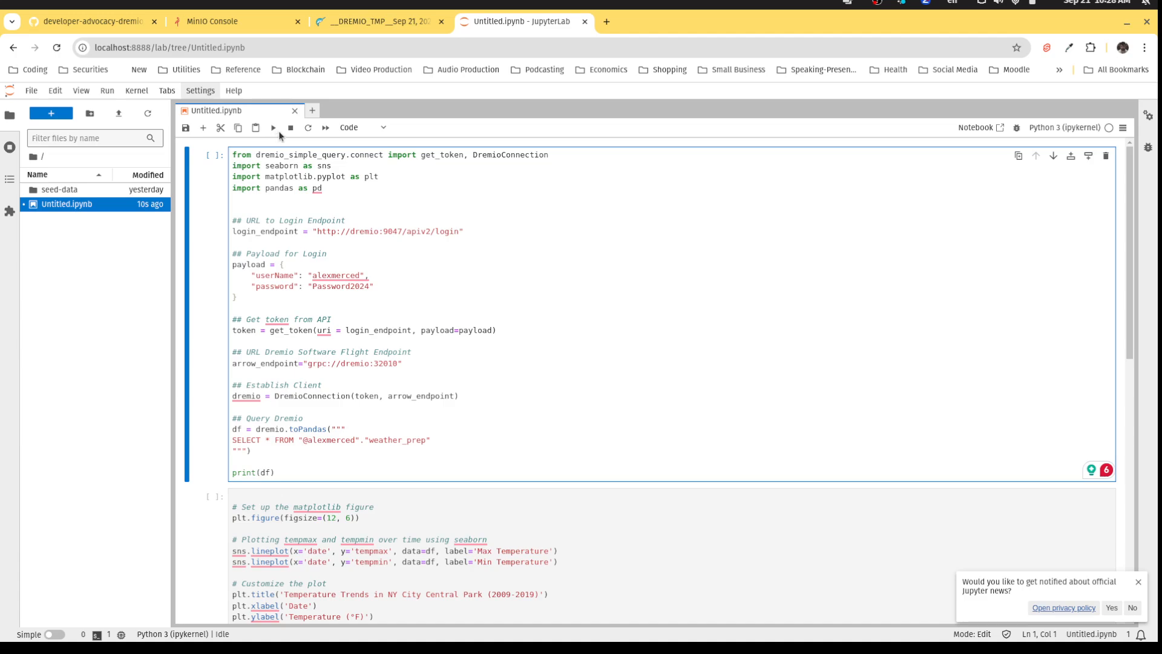
Run the Dremio query cell, printing the 3833-row by 9-column weather_prep DataFrame
click(272, 127)
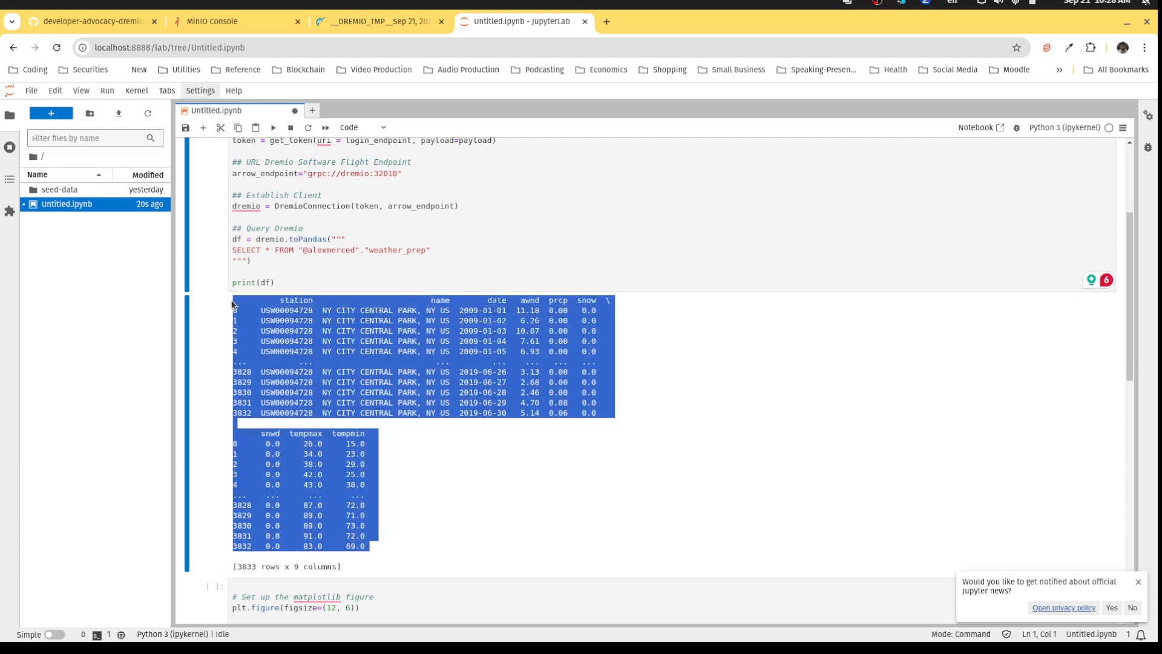
scroll(down, 3)
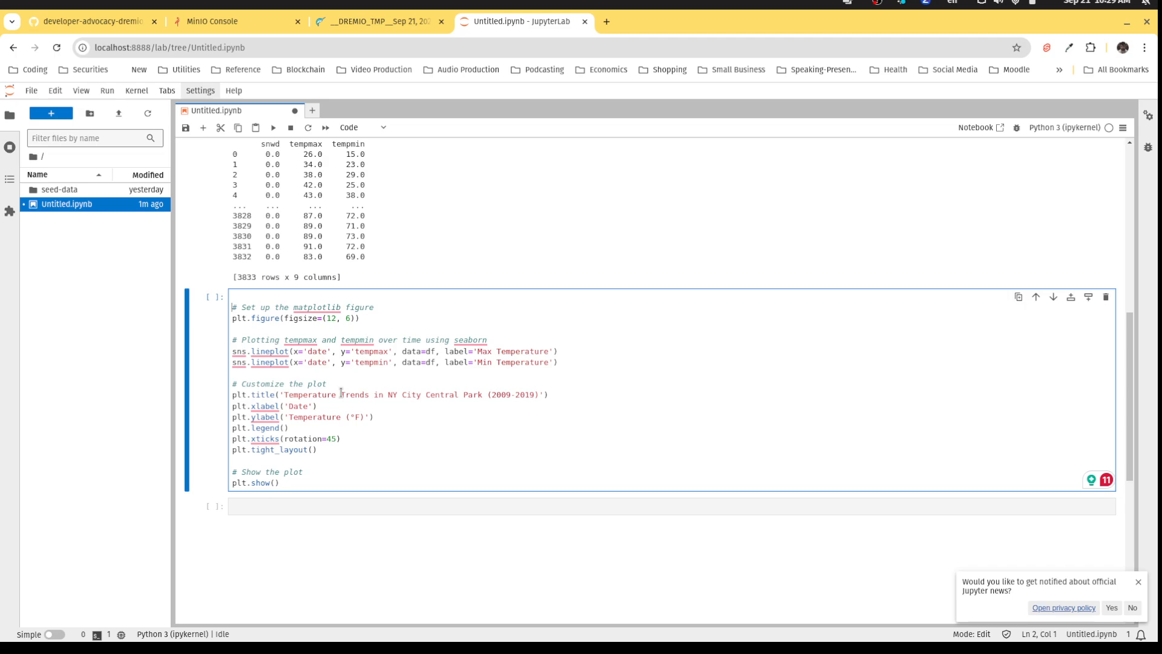
mouse_move(167, 325)
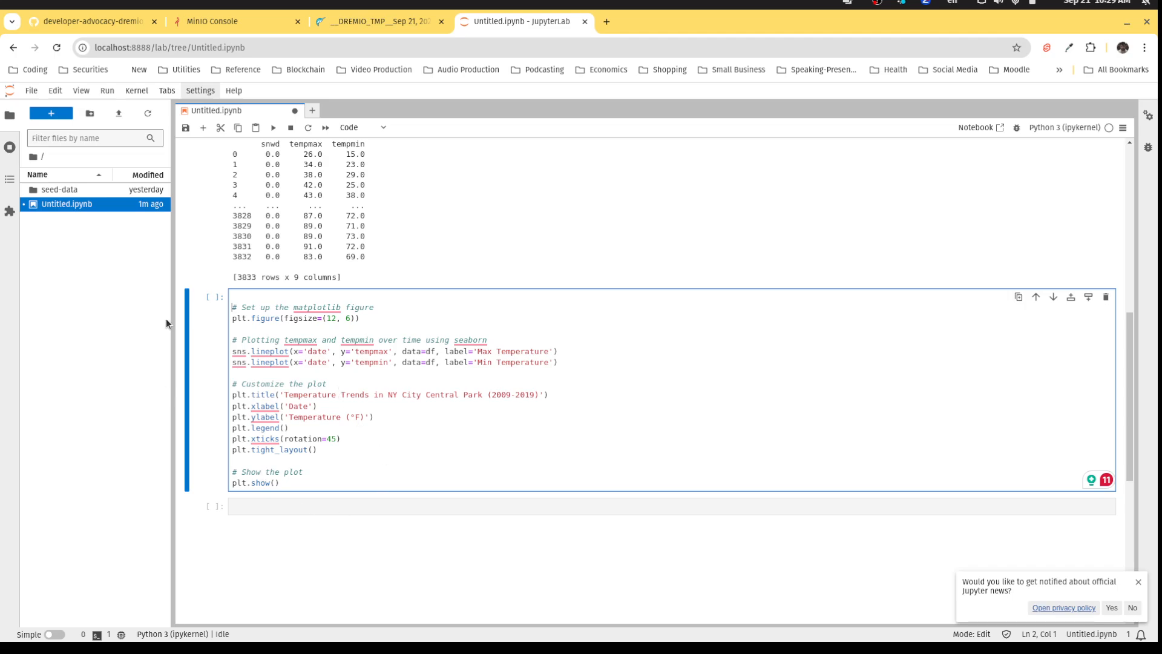
Run the matplotlib/seaborn cell plotting max and min temperature trends
click(273, 128)
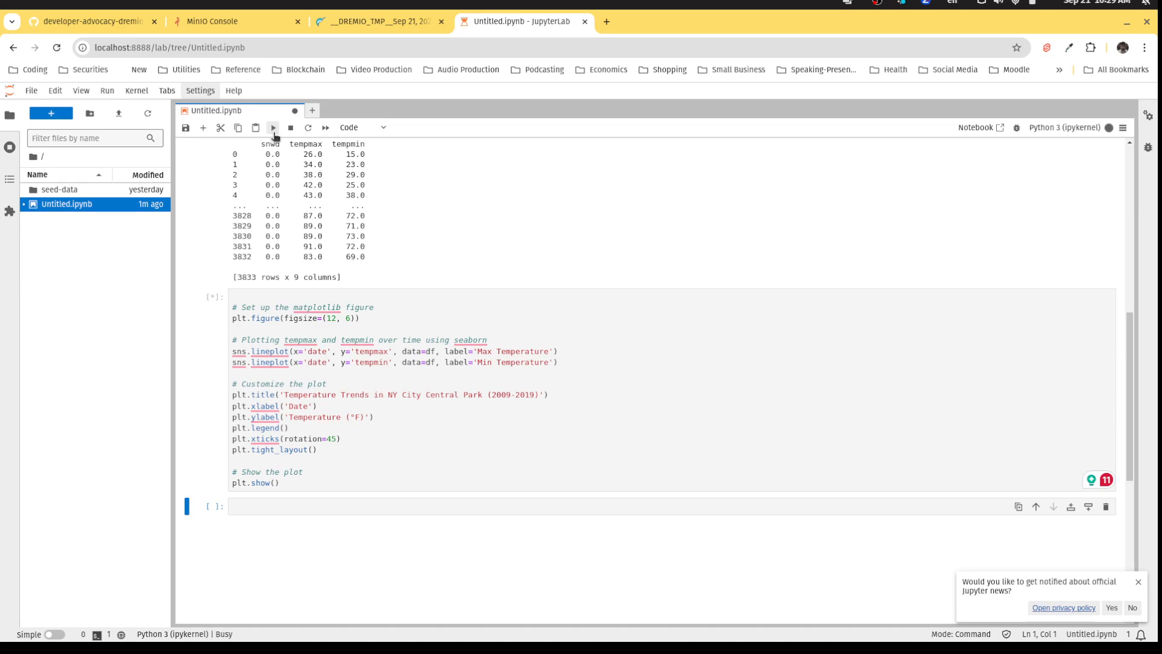
Render the NYC Central Park 2009–2019 max/min temperature line chart below the cell
click(272, 127)
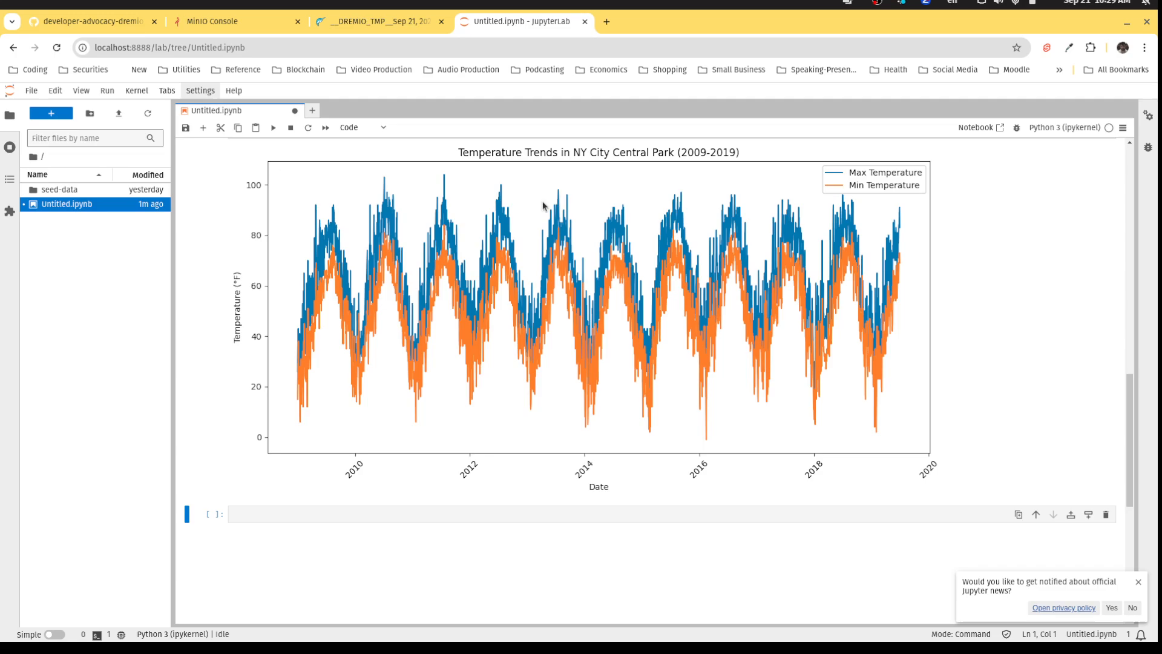
mouse_move(476, 517)
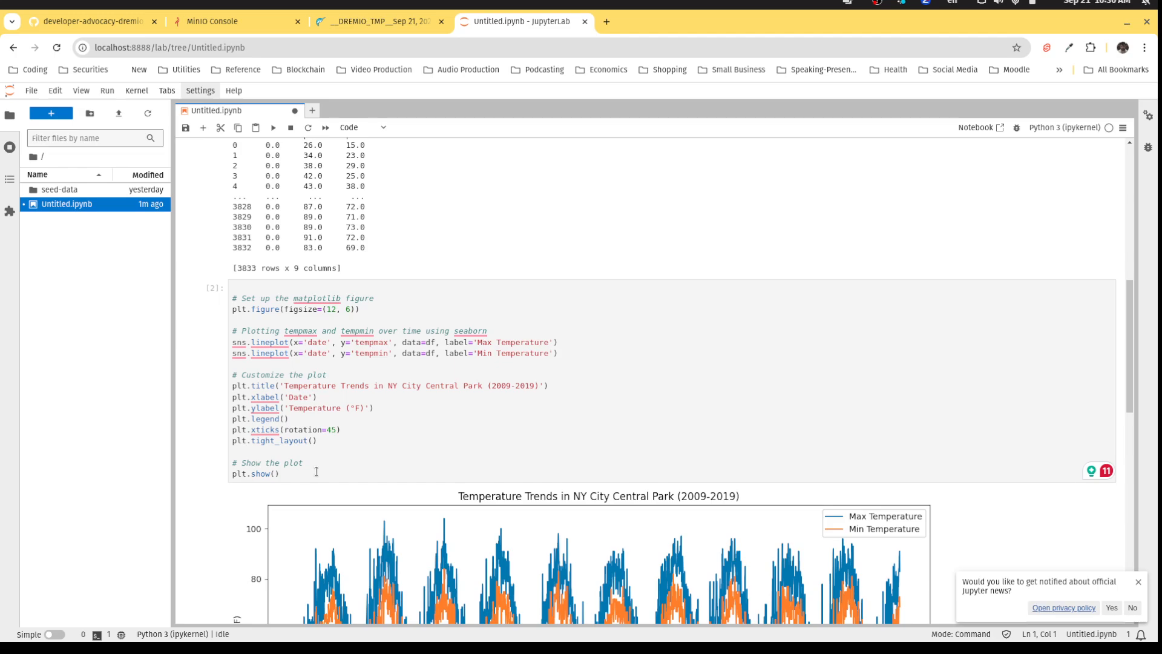
mouse_move(358, 443)
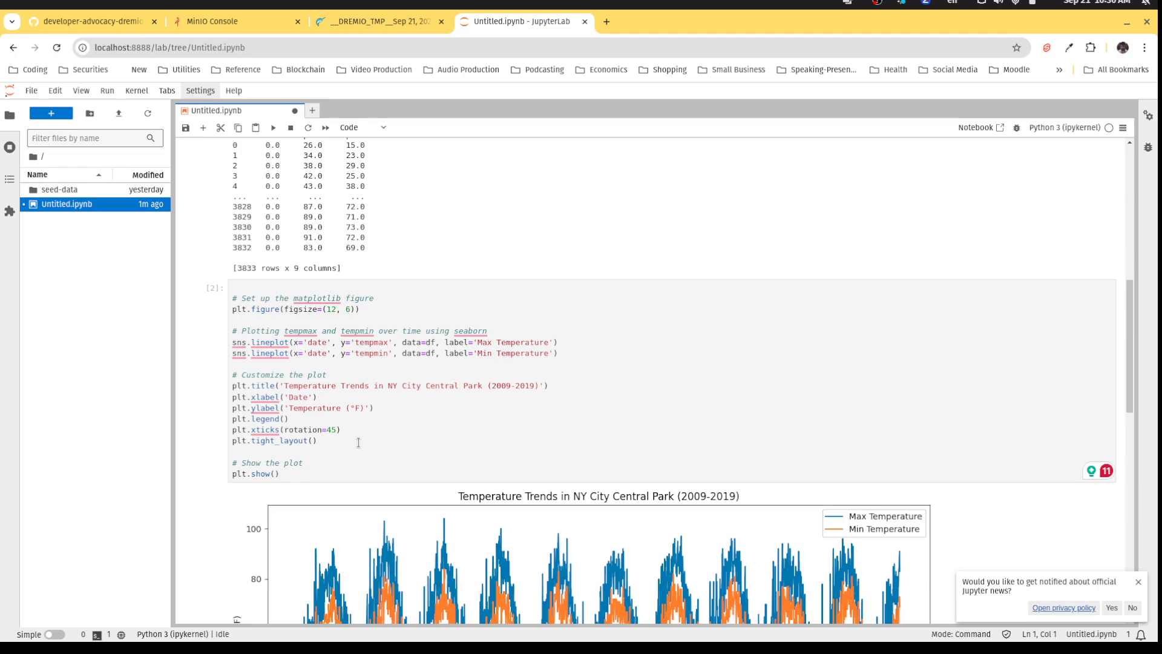
scroll(up, 3)
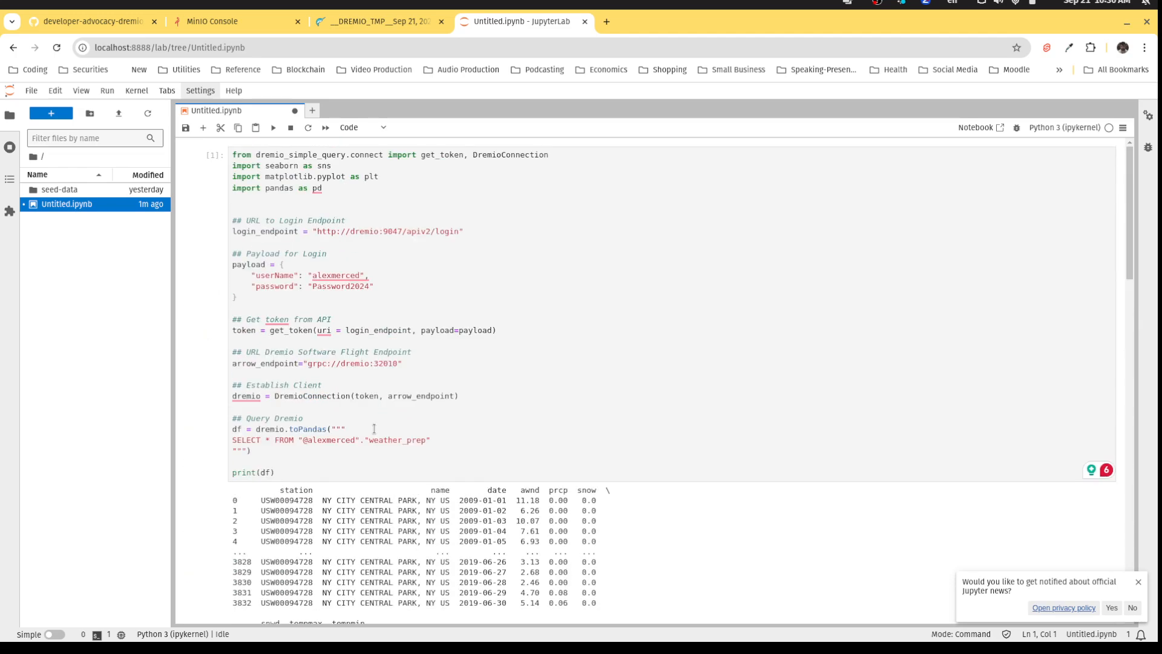